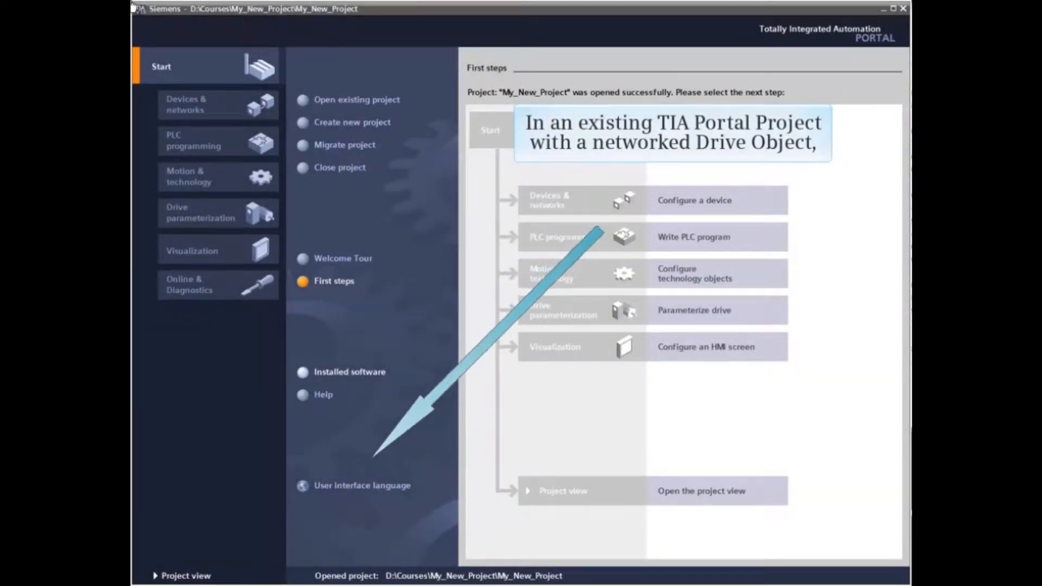
mouse_move(186, 575)
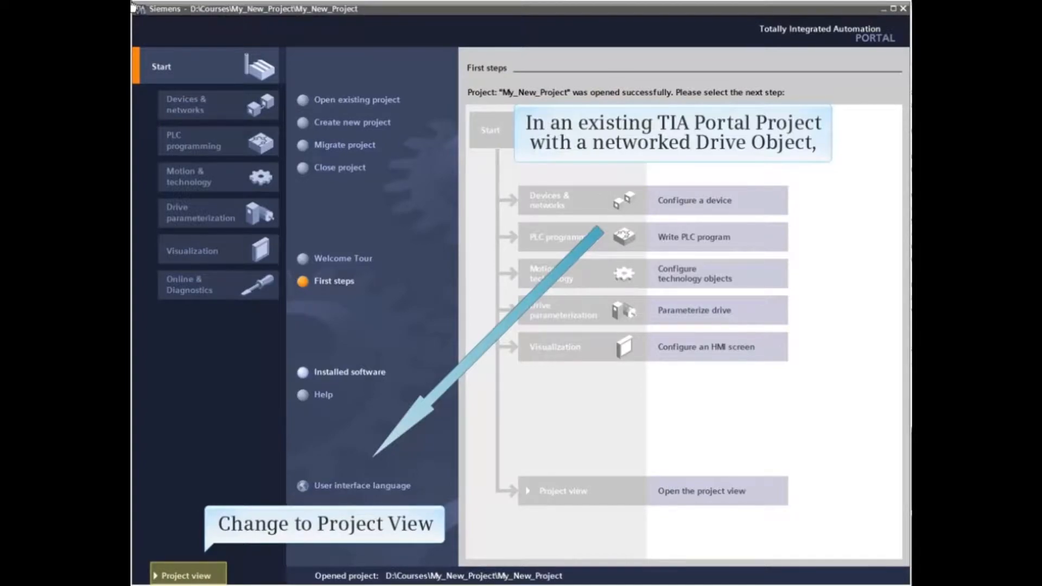
From the project view, expand My New Drive and launch its Commissioning editor
left_click(185, 576)
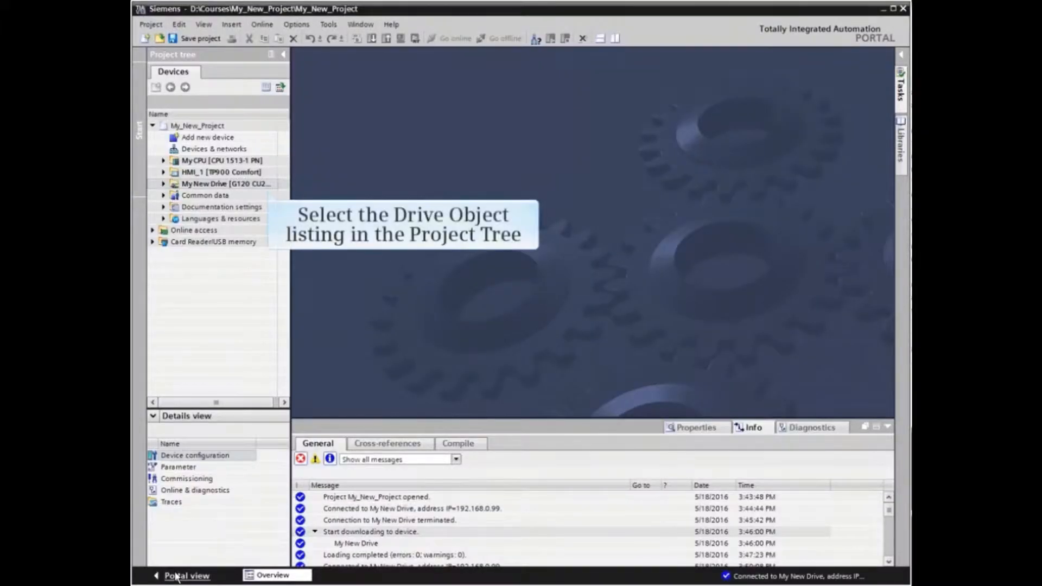
left_click(226, 184)
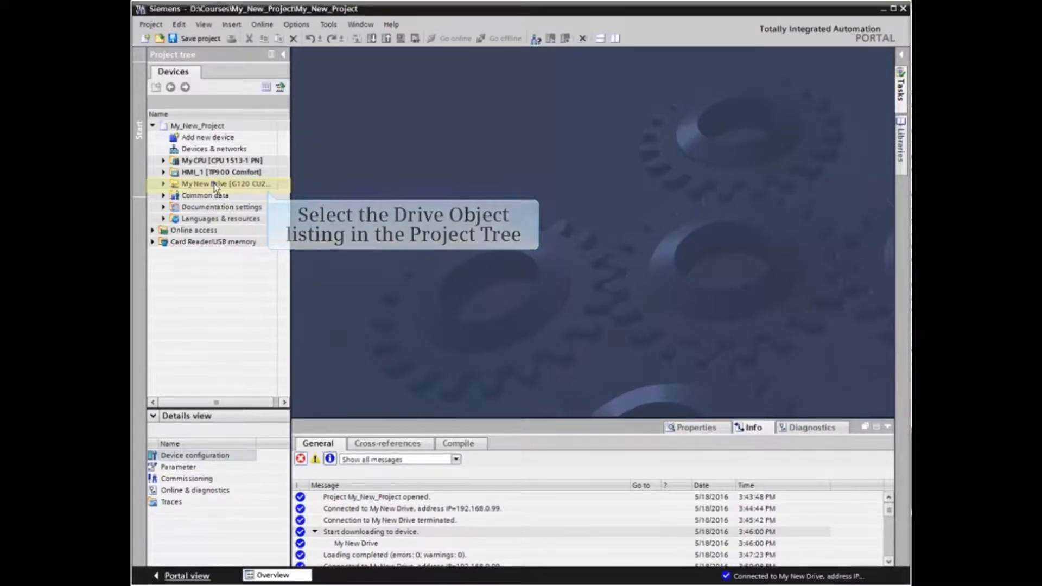
left_click(220, 184)
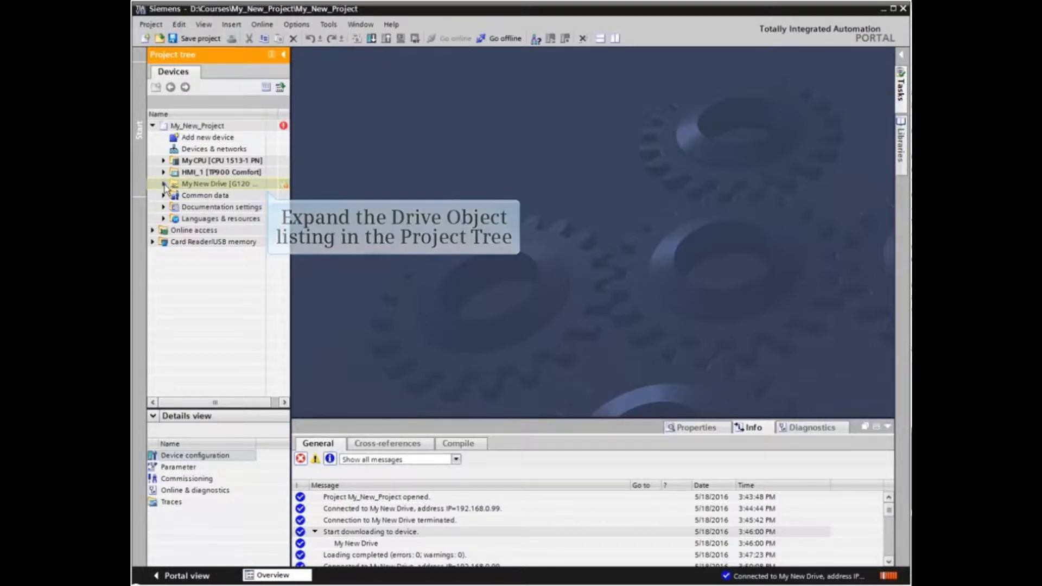
left_click(164, 184)
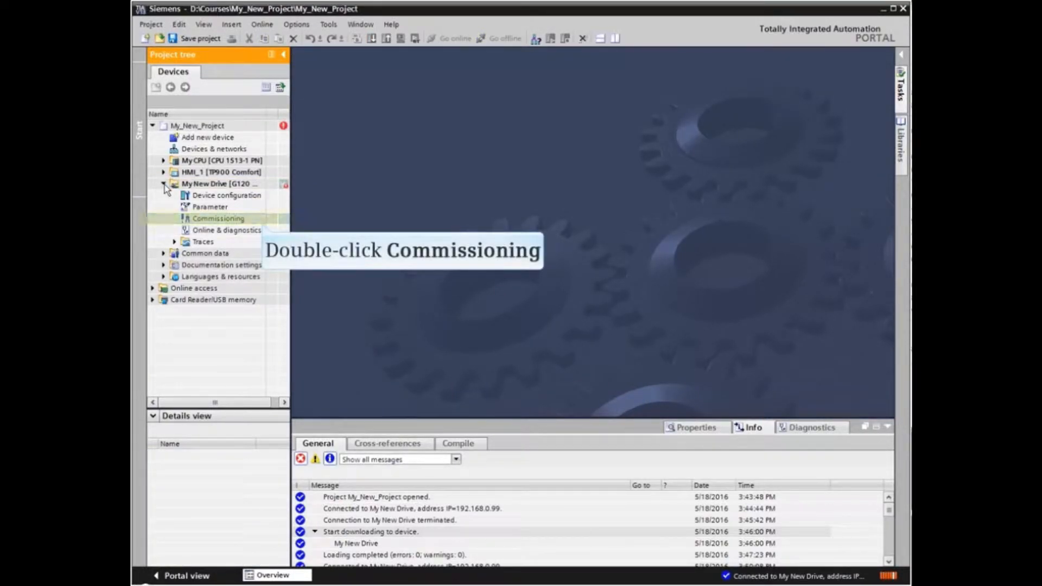
double_click(218, 218)
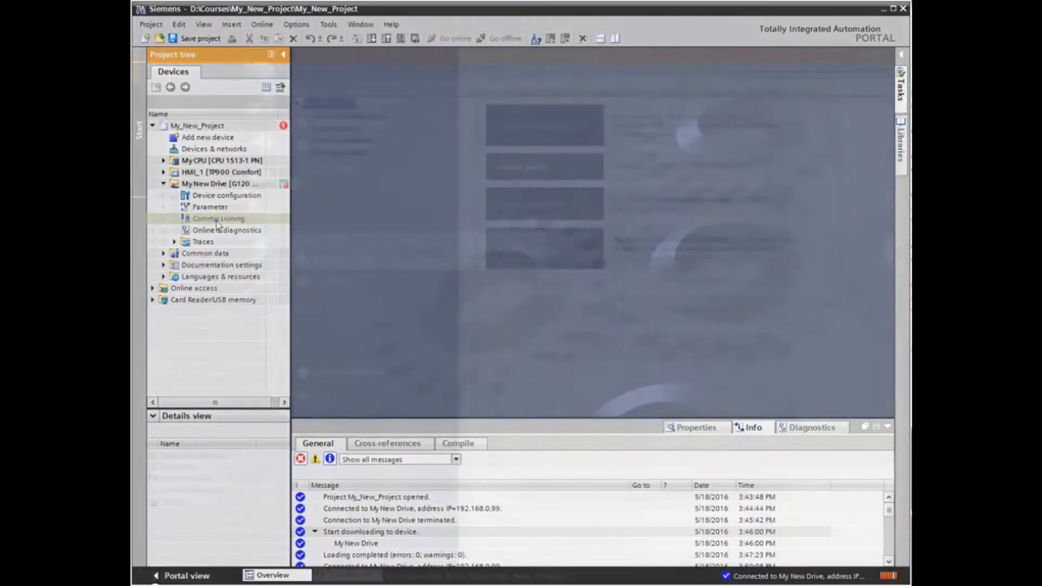
Show the Commissioning Control panel with master control and drive status visible
double_click(218, 218)
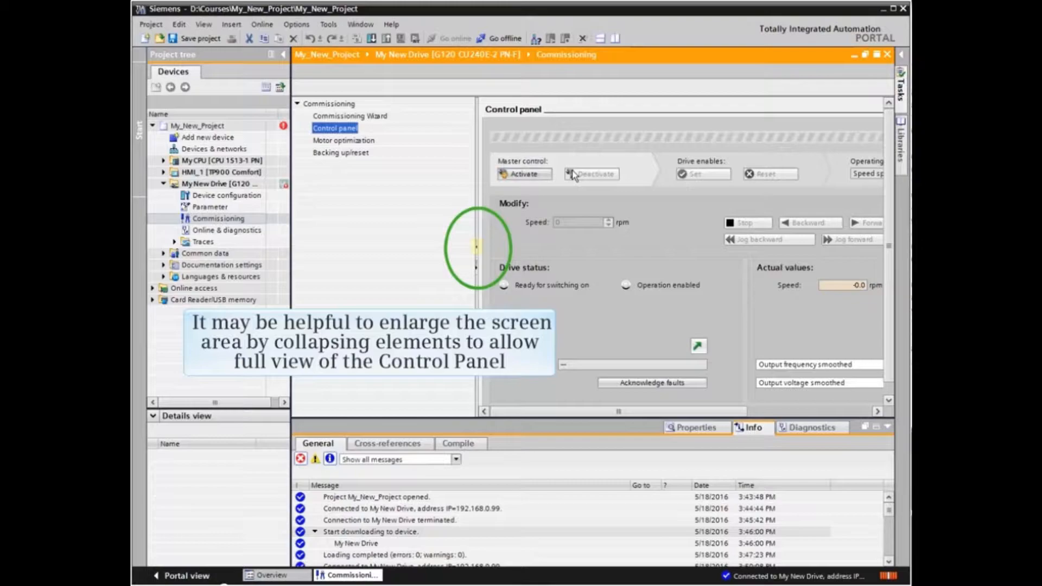
mouse_move(481, 231)
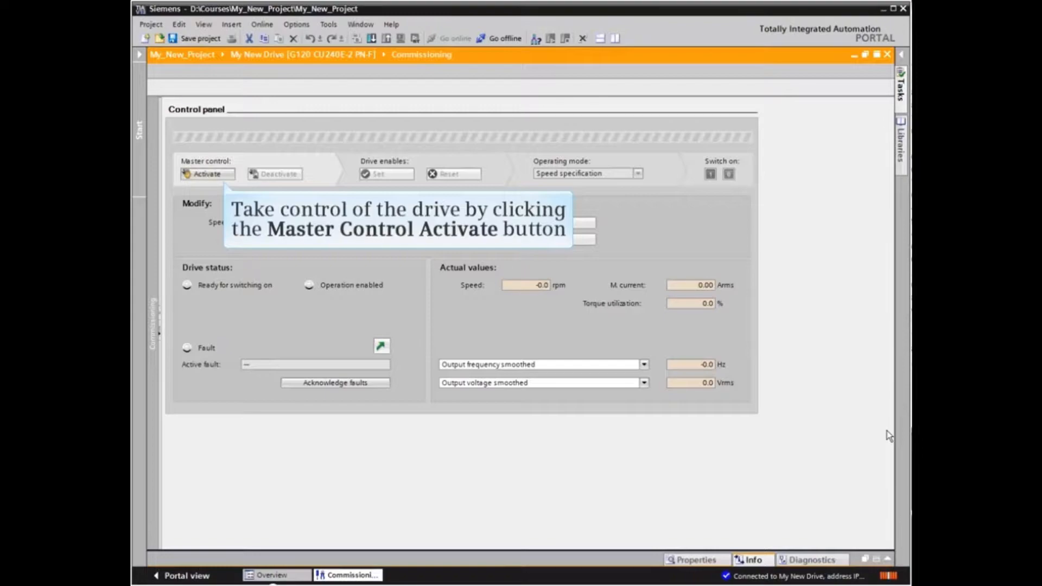
Activate master control of the drive and confirm with Continue
left_click(206, 173)
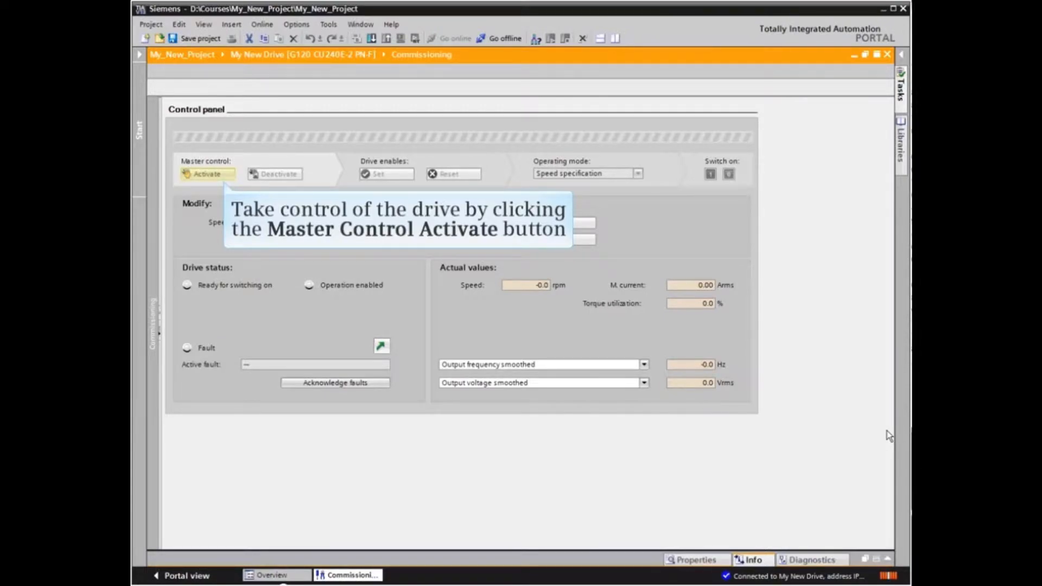
mouse_move(405, 379)
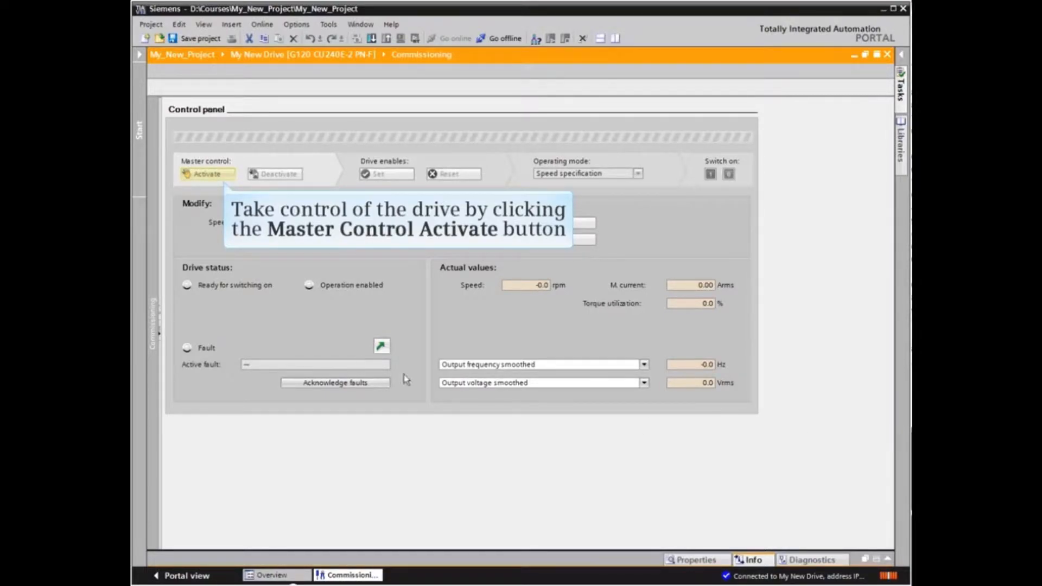
left_click(206, 174)
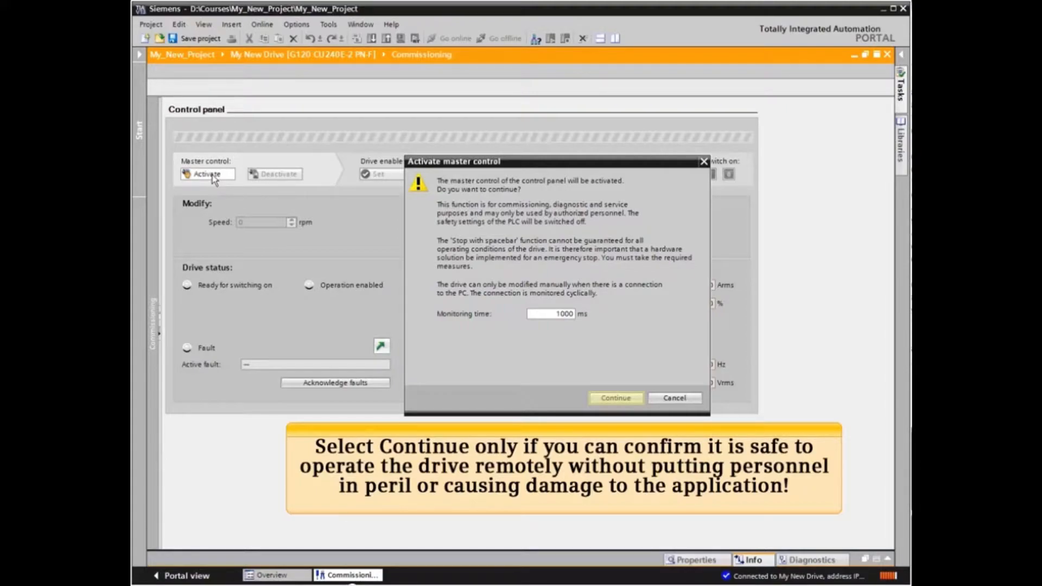
left_click(615, 397)
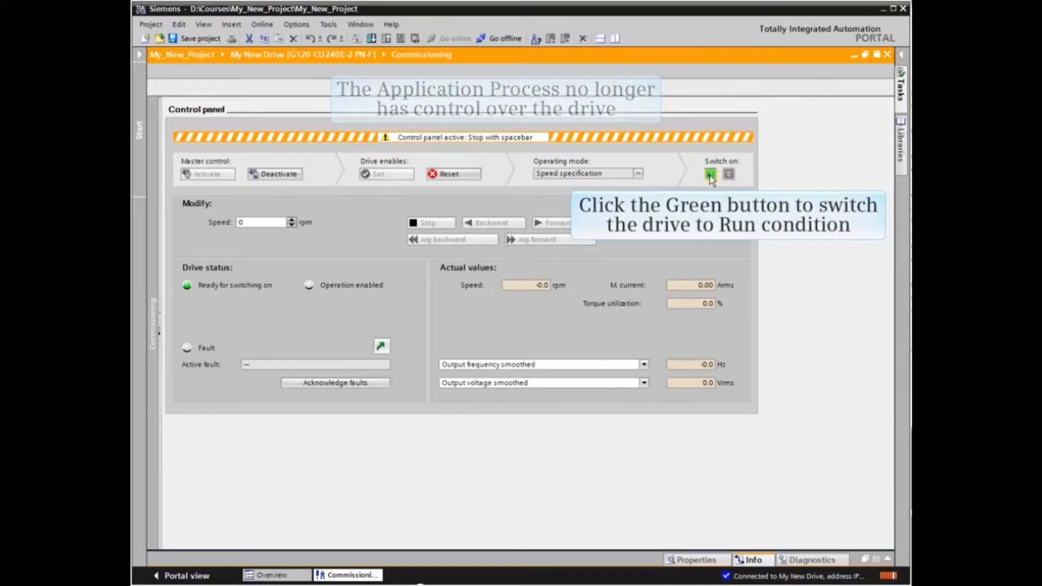
Switch the drive on, run the motor at the set speed, ramp it to a stop and switch off
left_click(710, 174)
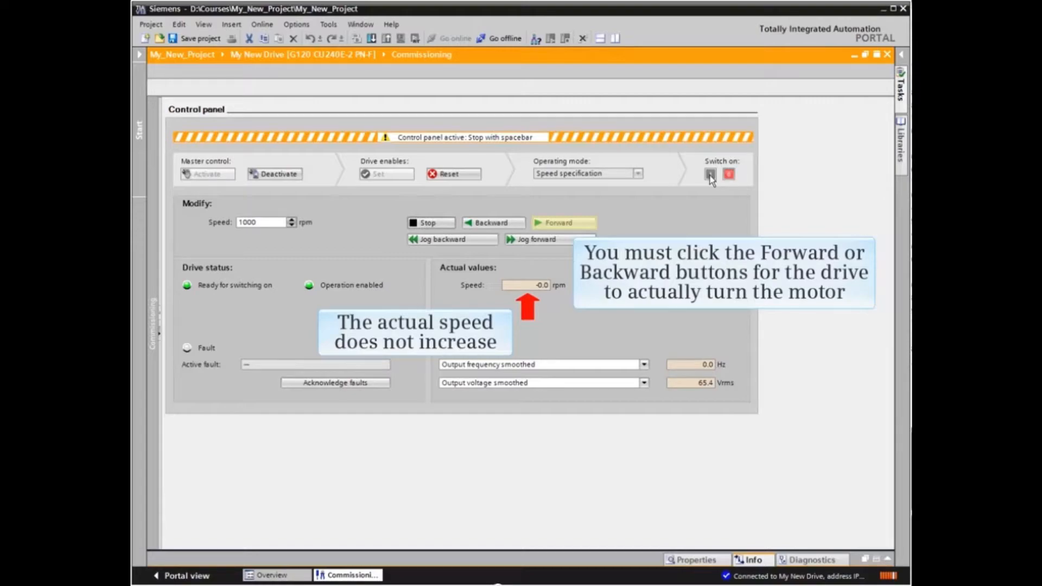
left_click(563, 222)
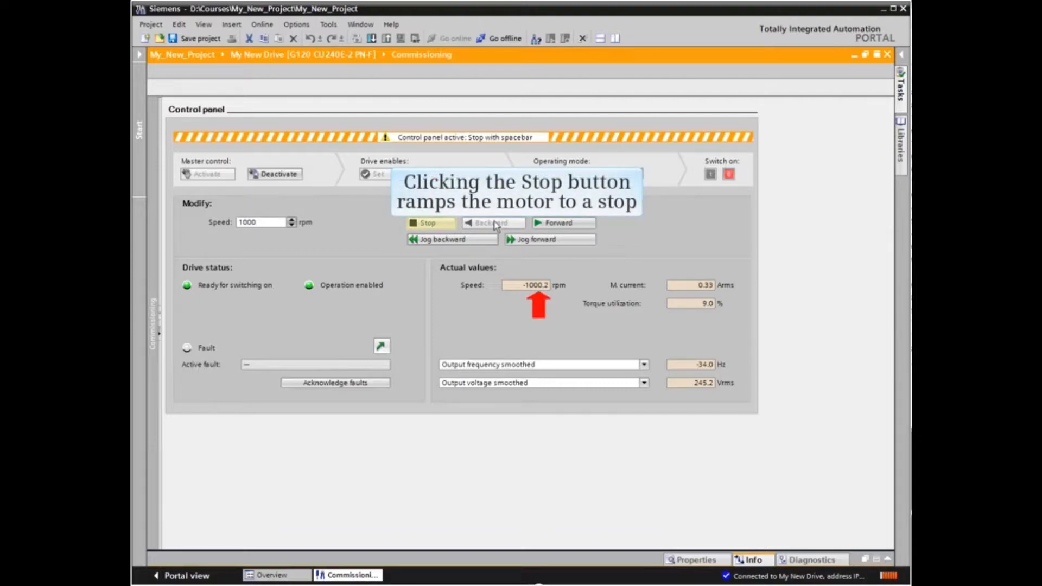
left_click(431, 223)
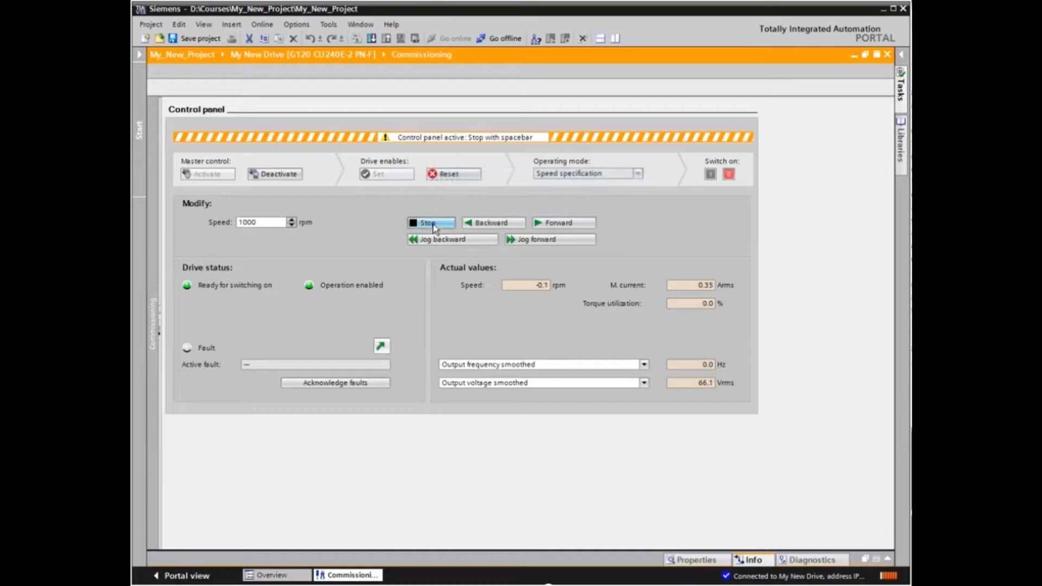
mouse_move(728, 174)
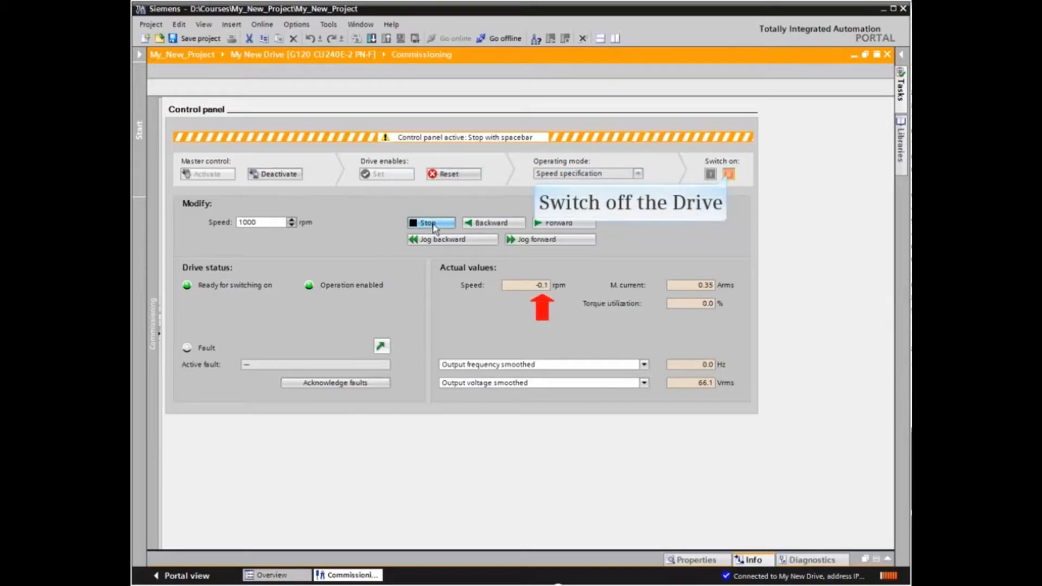
left_click(728, 174)
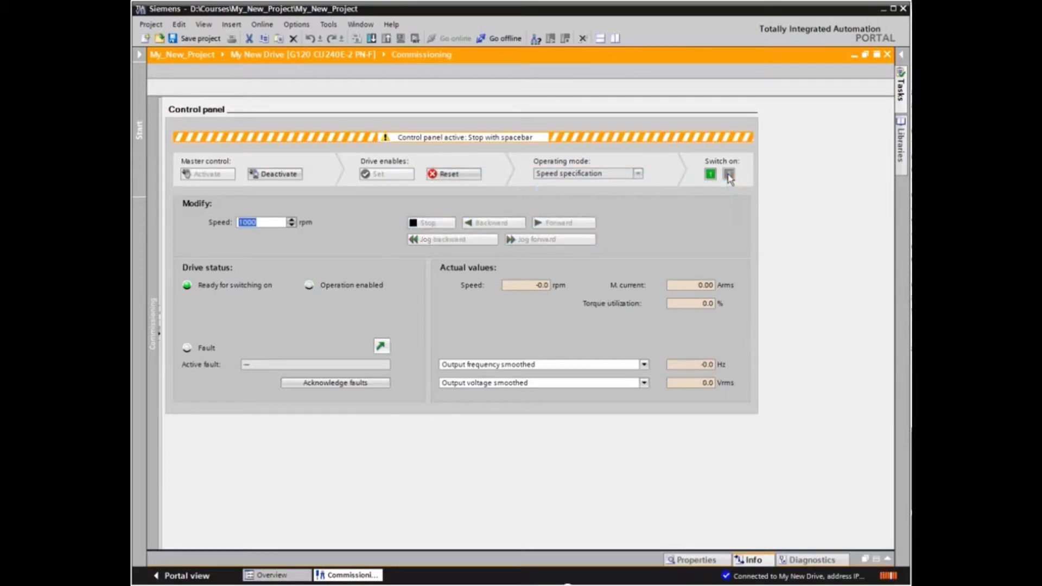
Set the speed setpoint to 100 rpm, switch the drive on and jog backward
left_click(730, 174)
type("100")
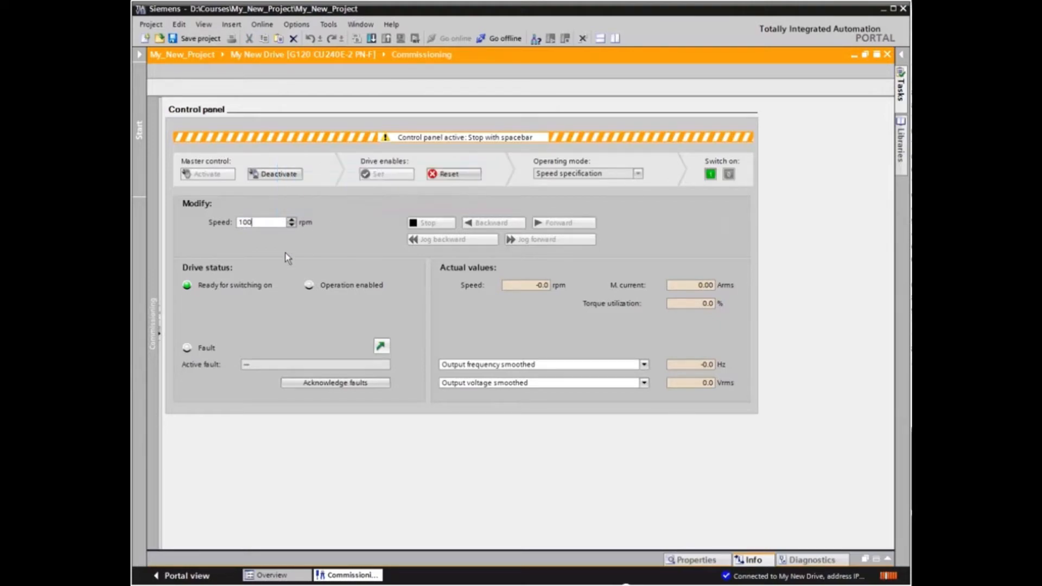
mouse_move(710, 173)
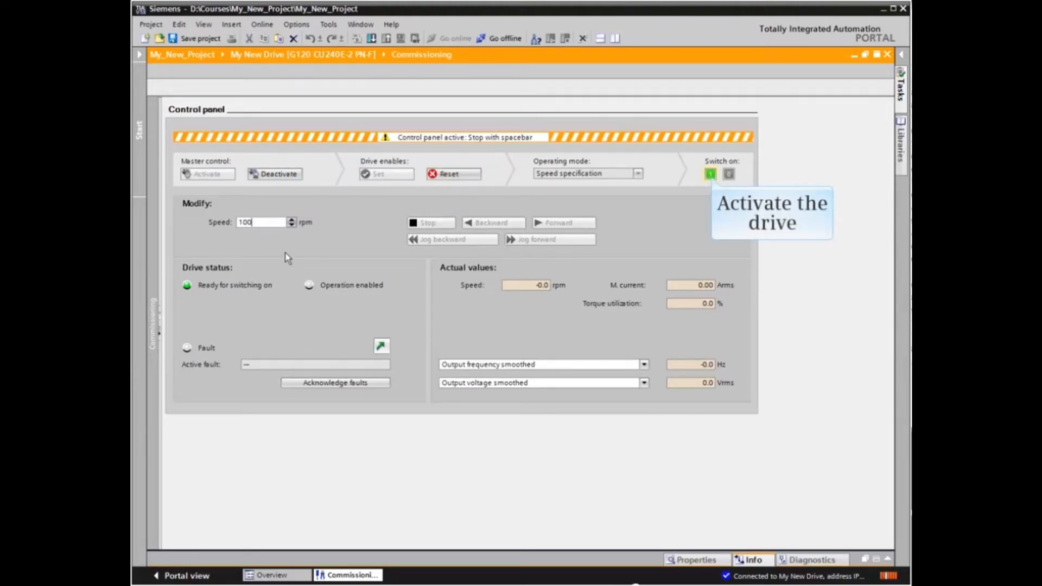
left_click(710, 174)
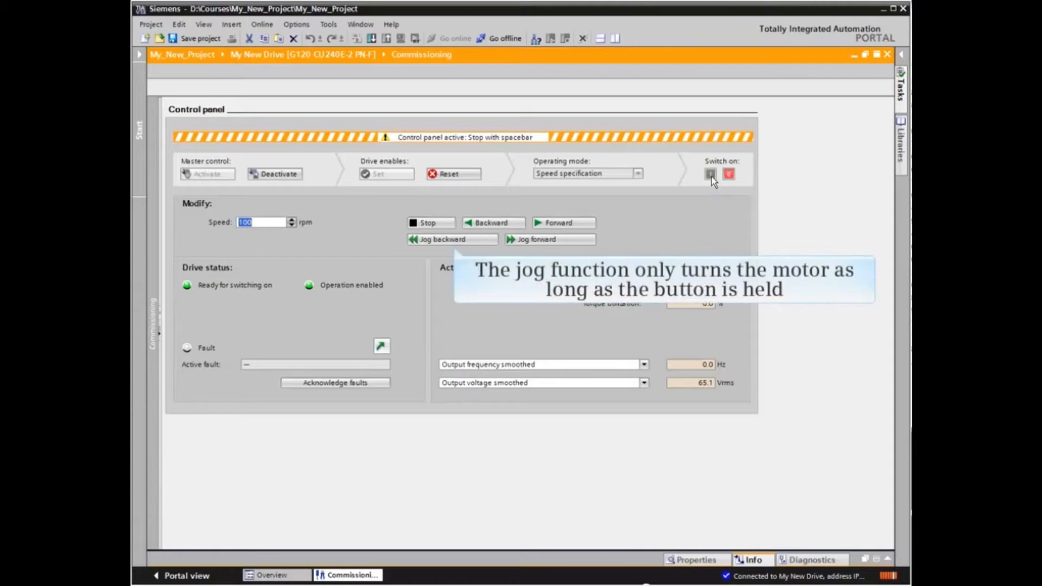
left_click(452, 238)
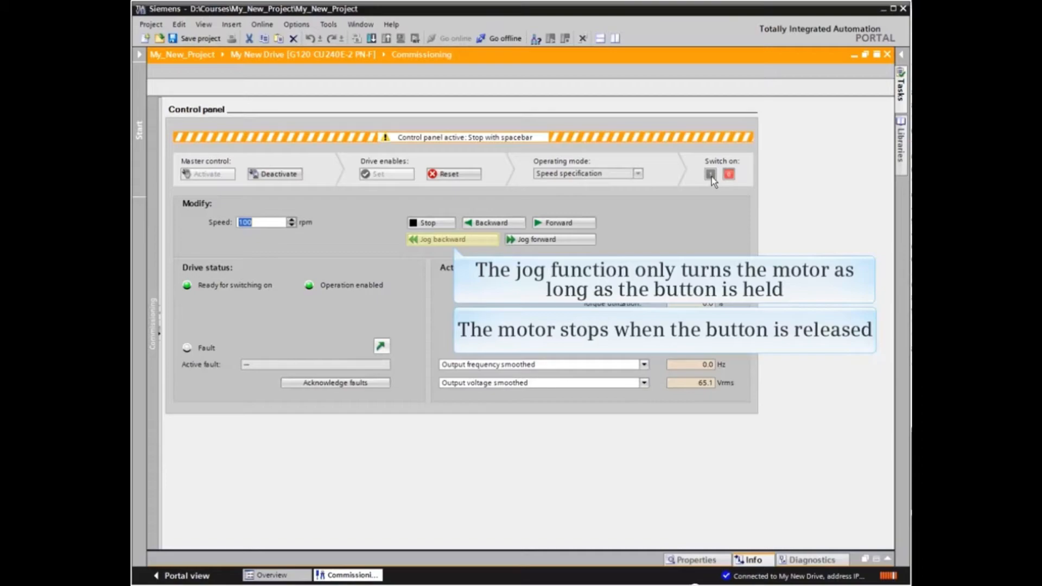
mouse_move(635, 184)
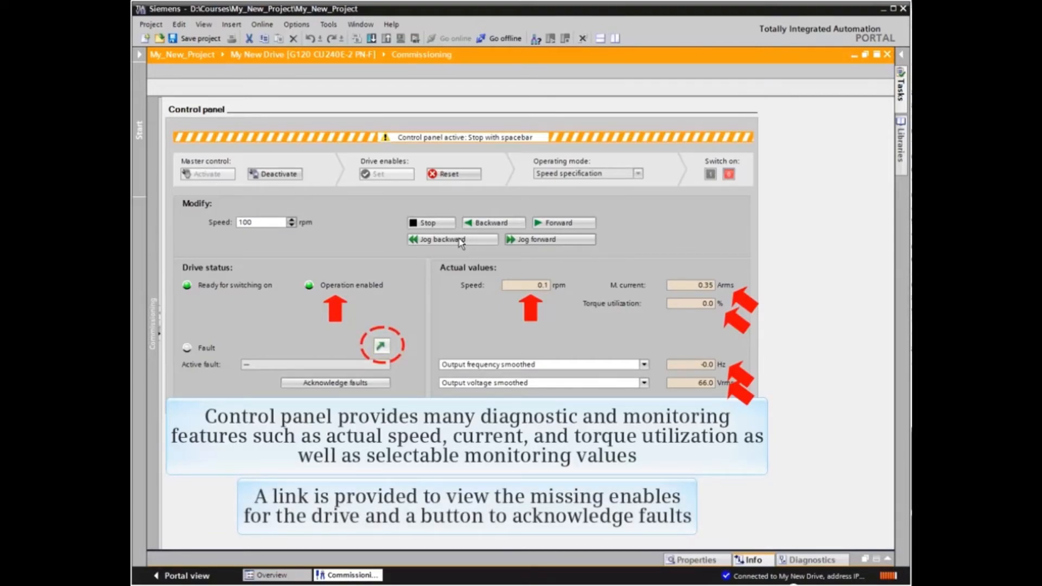
mouse_move(388, 312)
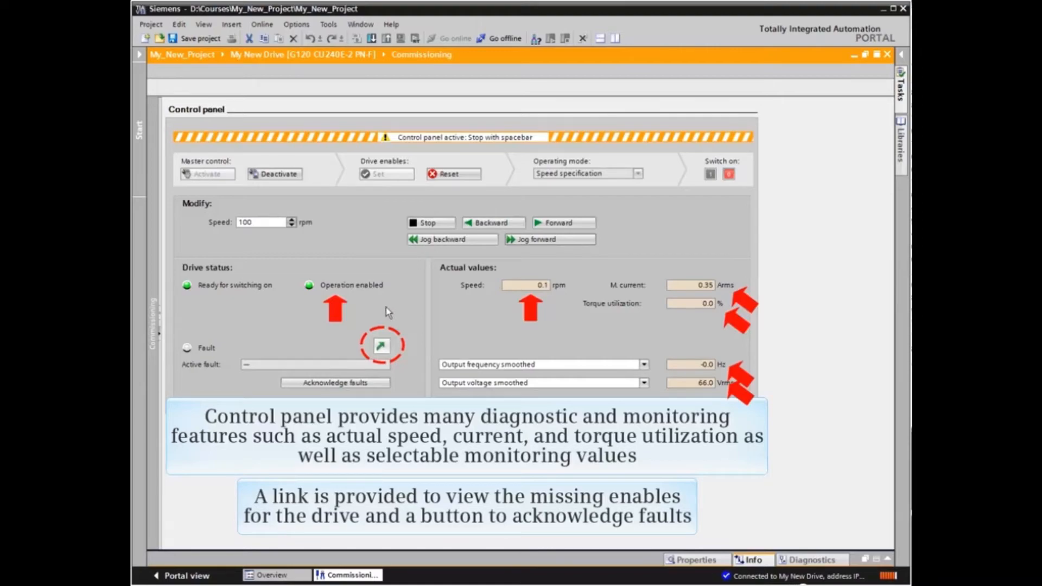
View missing enables while running, switch the drive off, and view them again (OFF1, setpoint, speed controller)
left_click(381, 345)
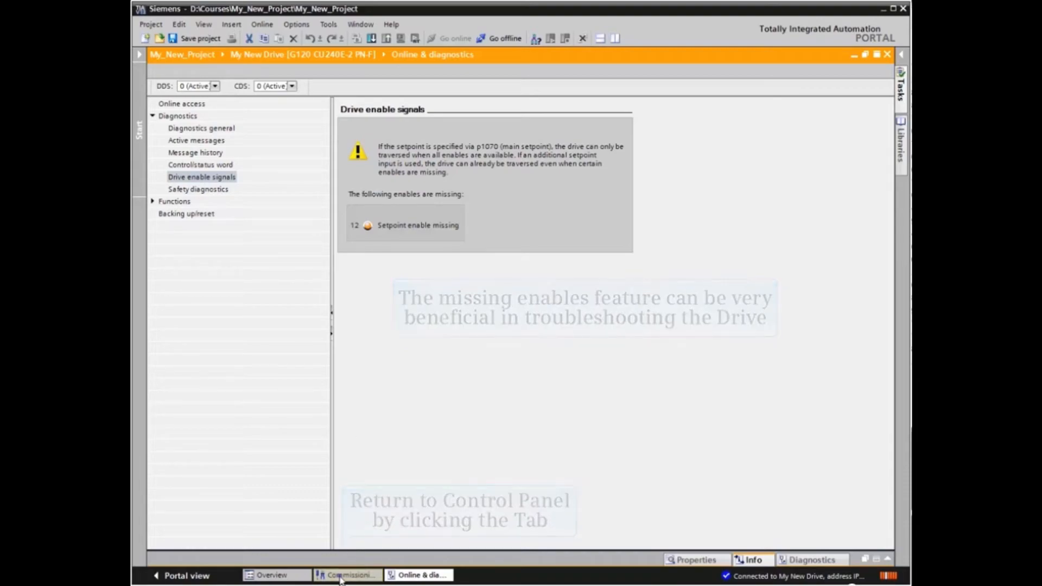
left_click(346, 575)
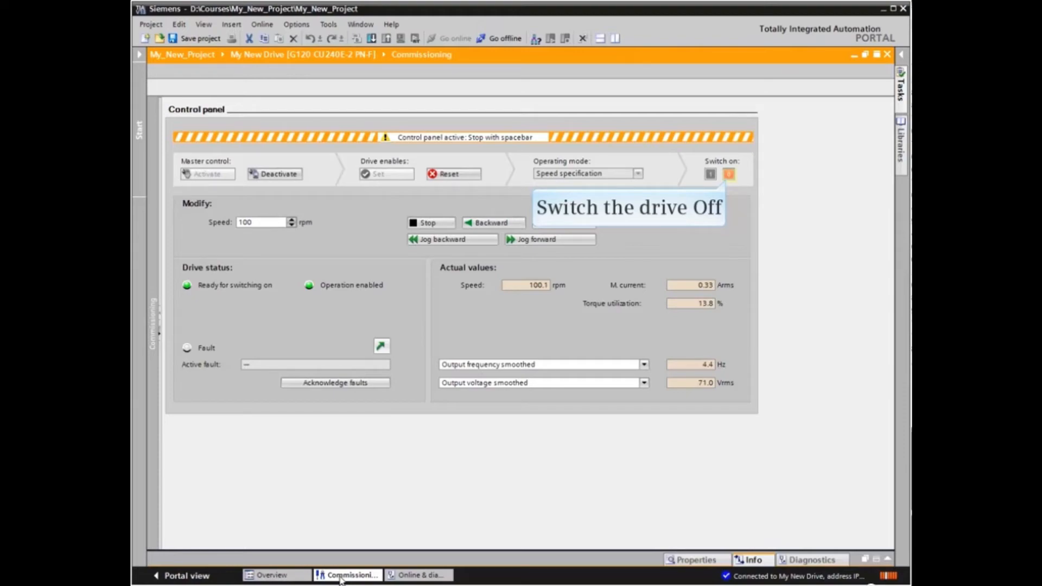
mouse_move(480, 564)
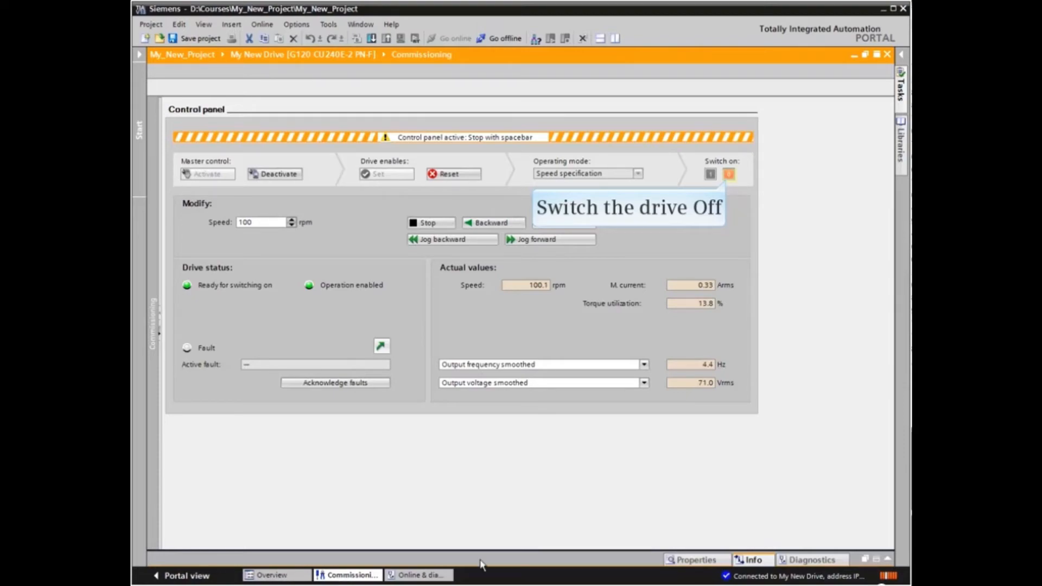
left_click(730, 174)
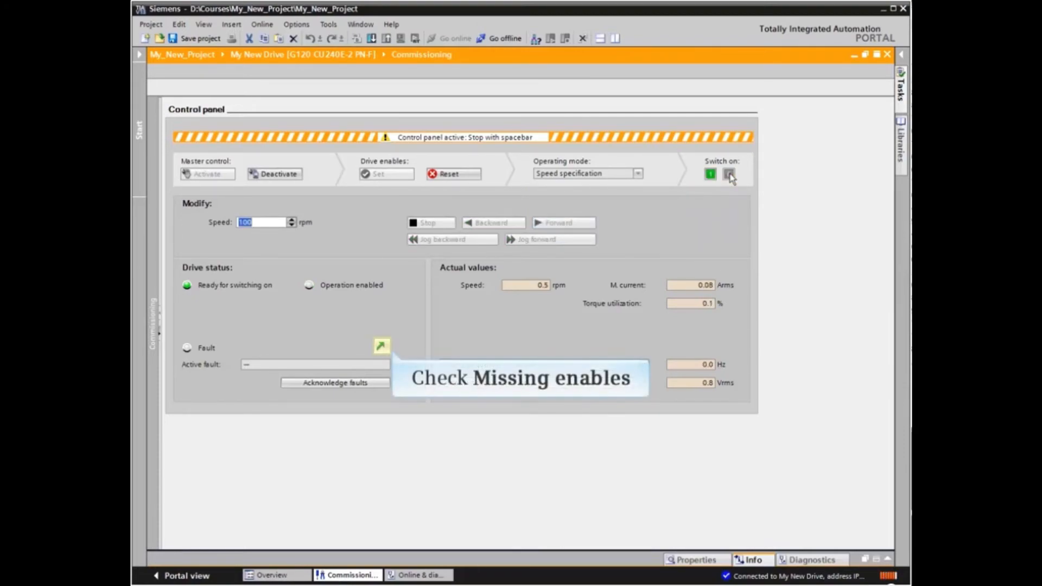
left_click(381, 345)
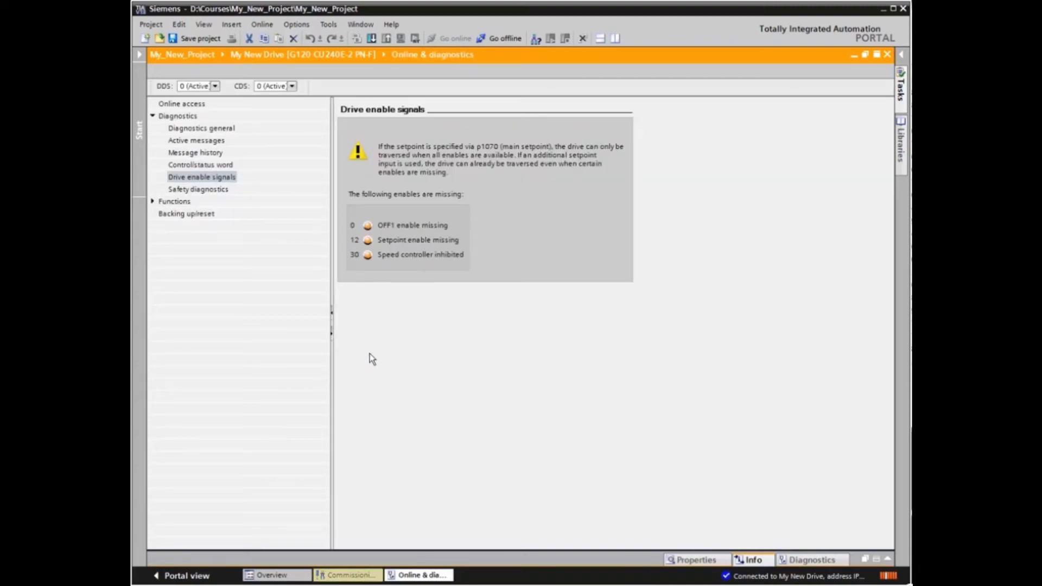
left_click(345, 576)
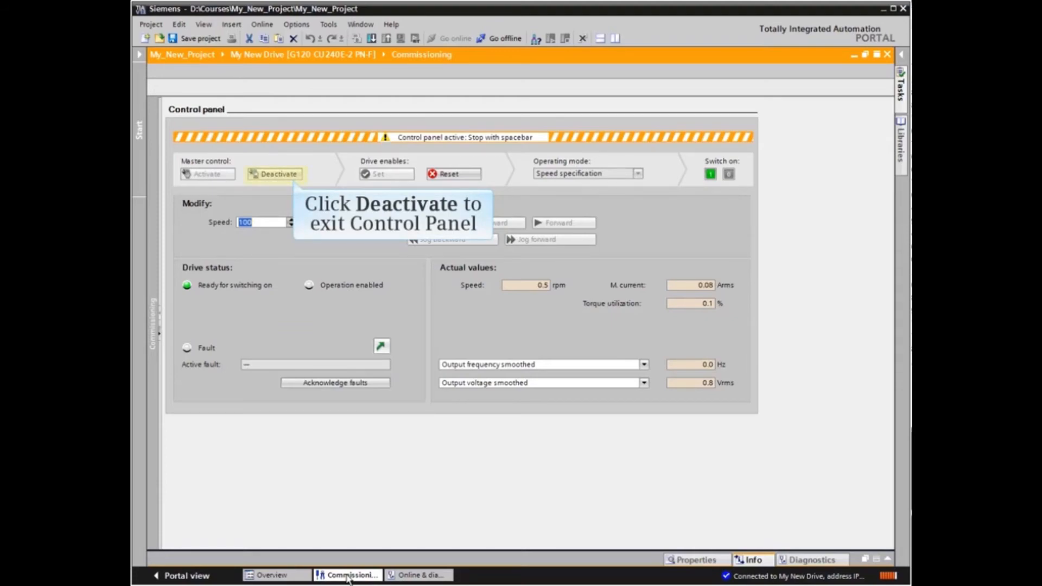
mouse_move(277, 182)
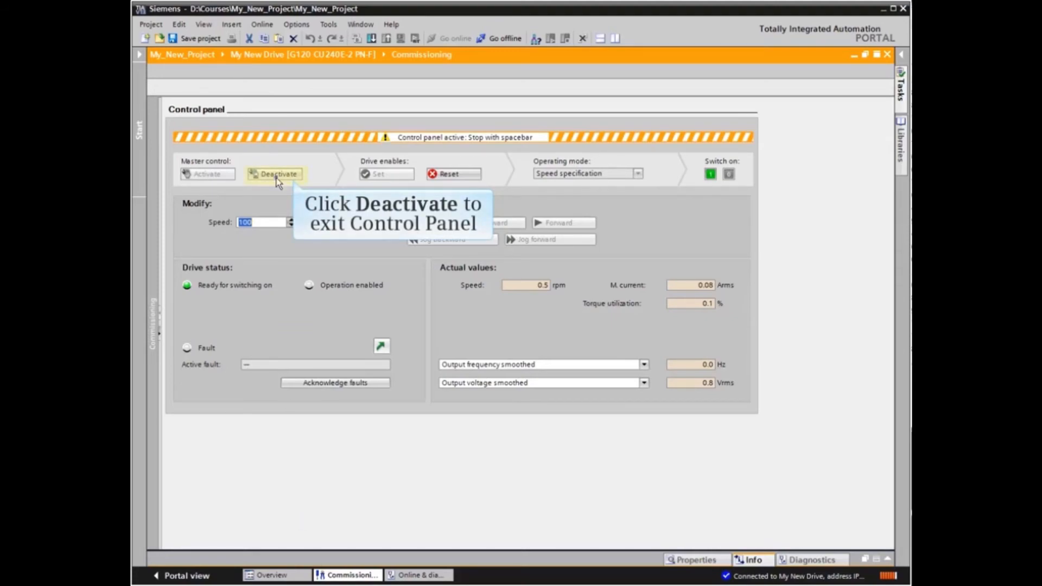
Deactivate master control and confirm with Continue, clearing the drive status
left_click(275, 174)
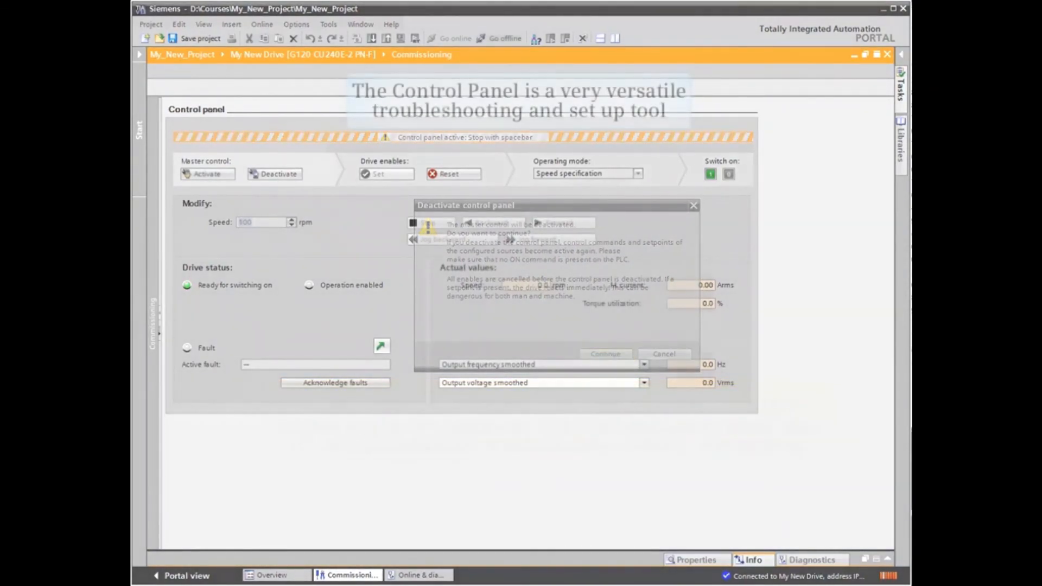
left_click(604, 354)
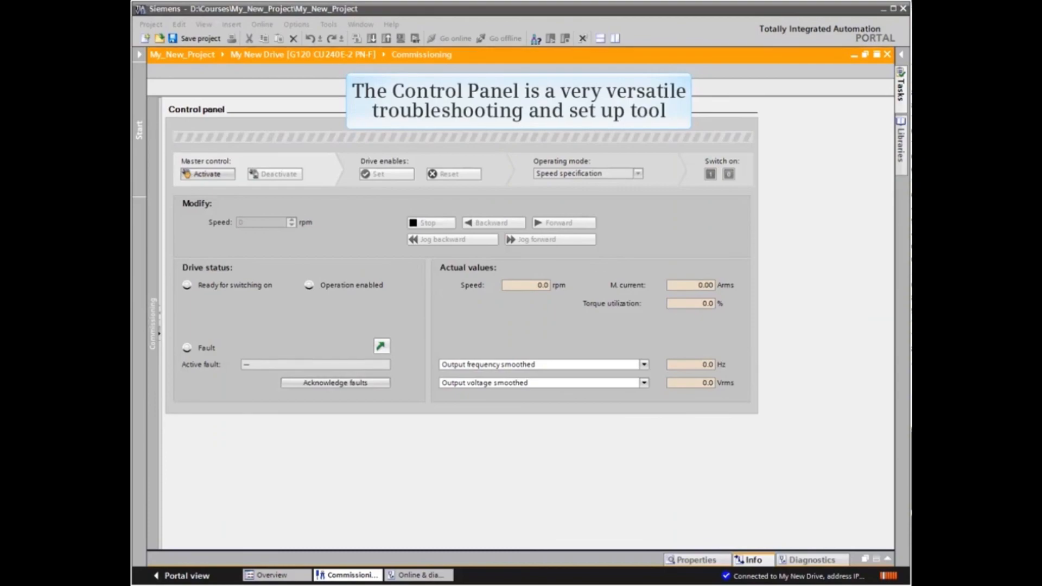